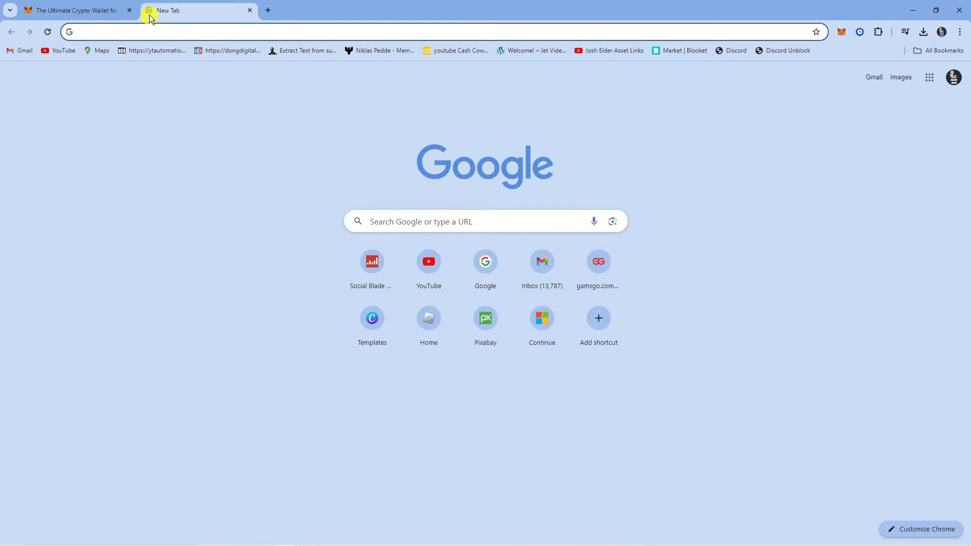
Step: Search for the Chrome Web Store, then search it for 'metamask' to reach the extension page
text(chrome web)
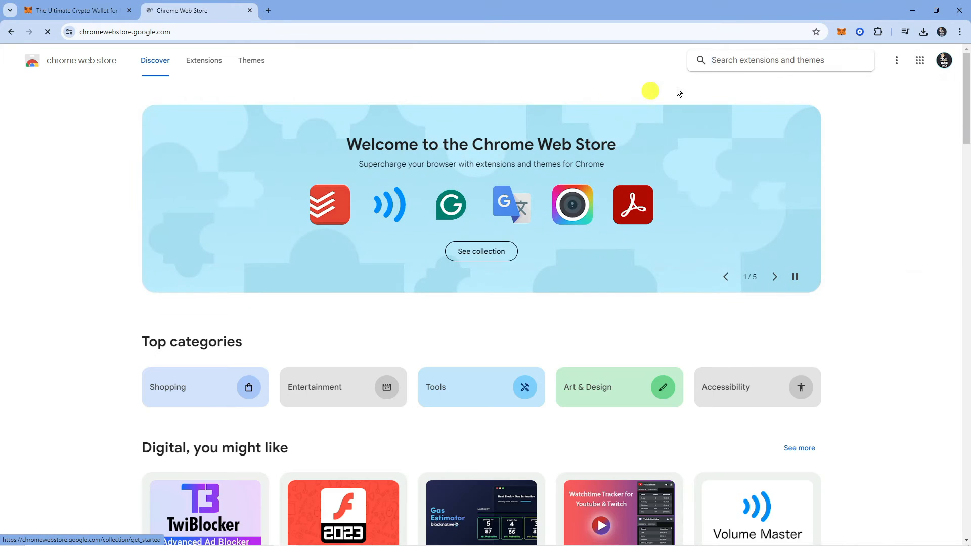
text(m)
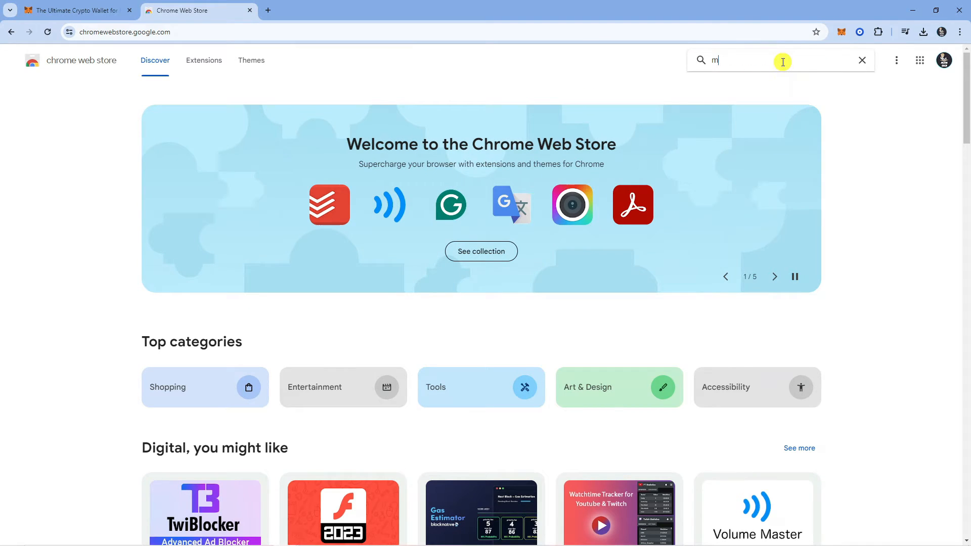
text(etama)
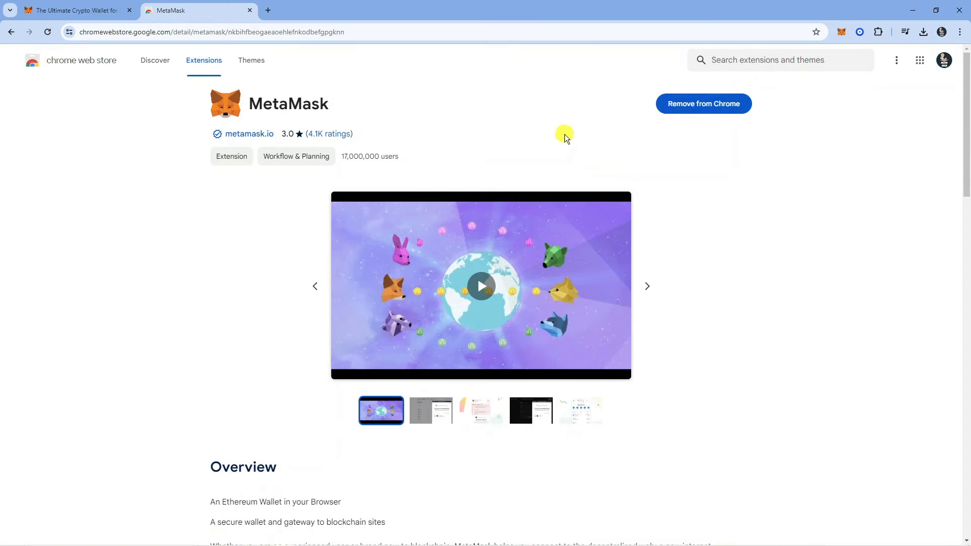
mouse_move(597, 142)
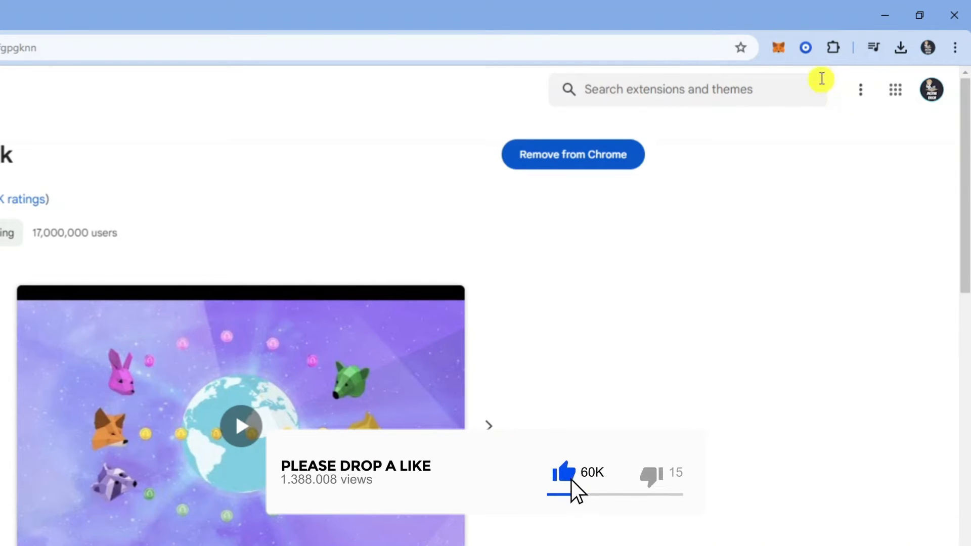
mouse_move(806, 48)
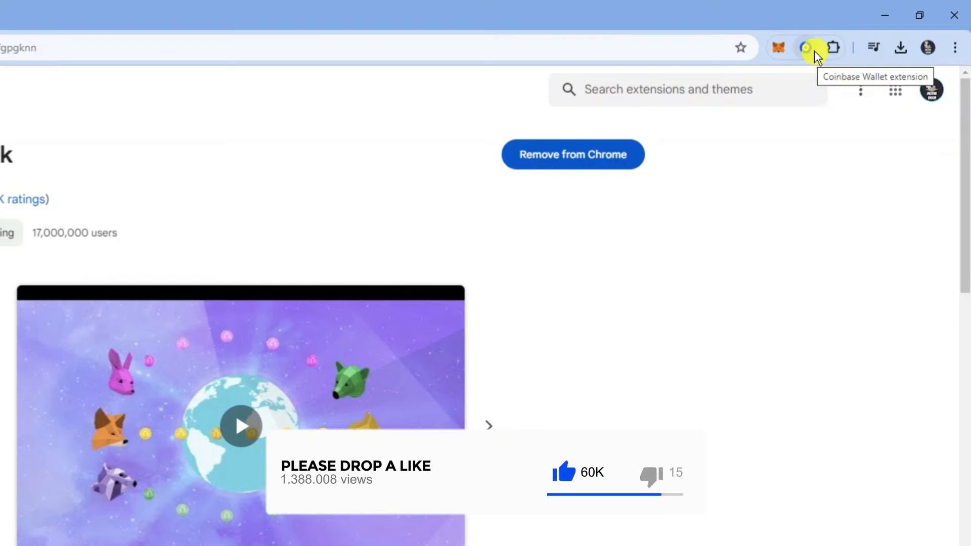
click(805, 47)
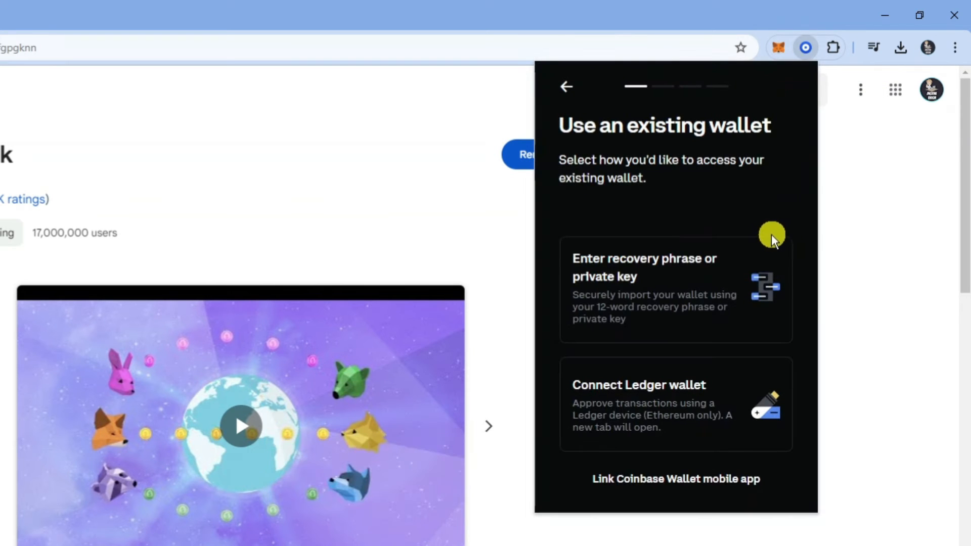
mouse_move(635, 266)
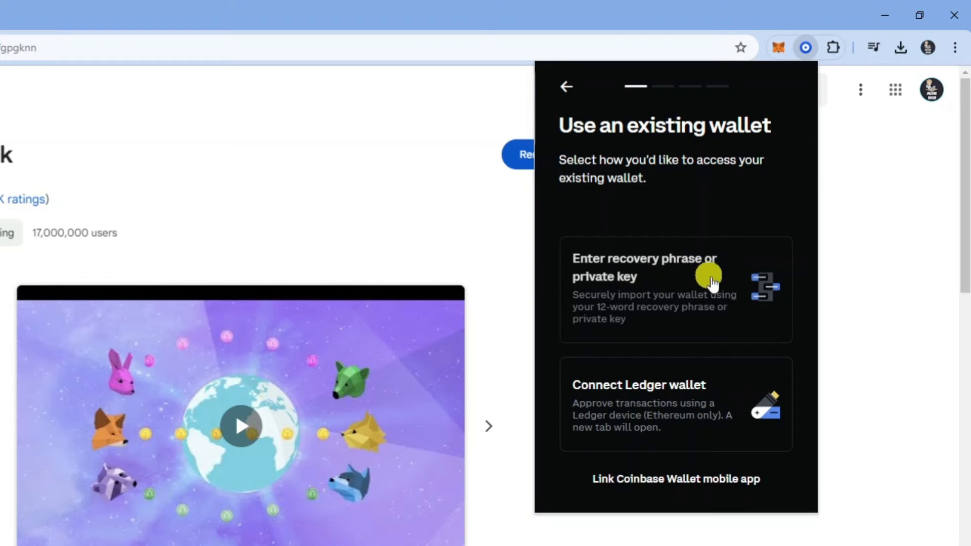
mouse_move(662, 313)
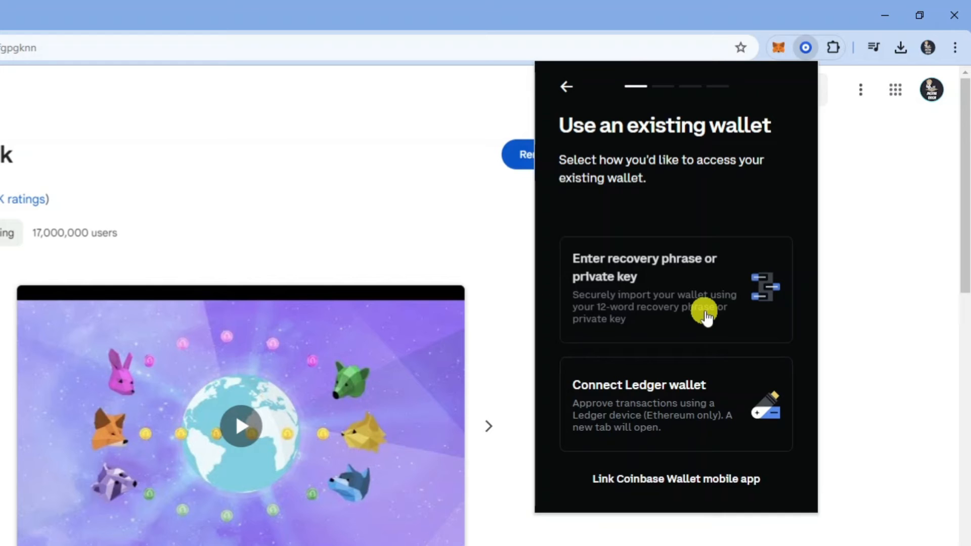
click(644, 288)
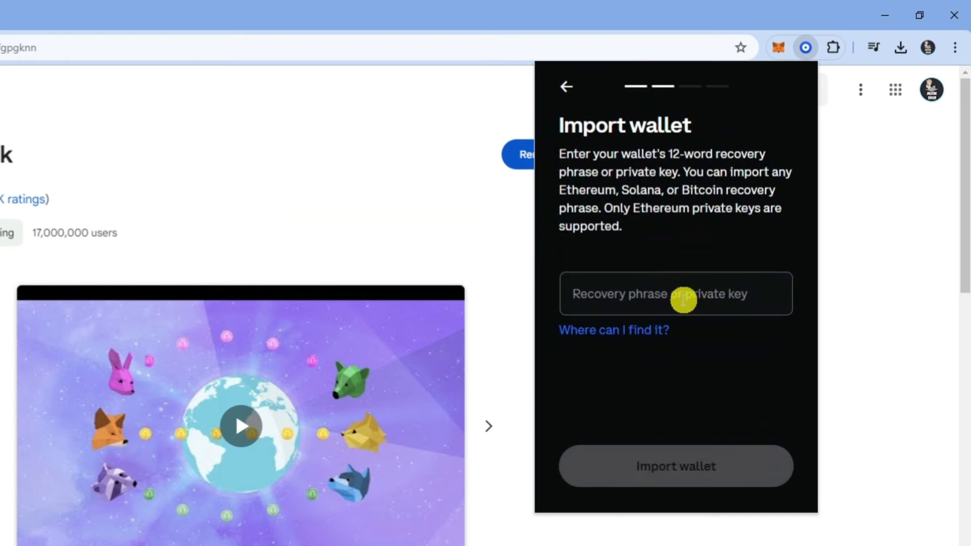
click(676, 293)
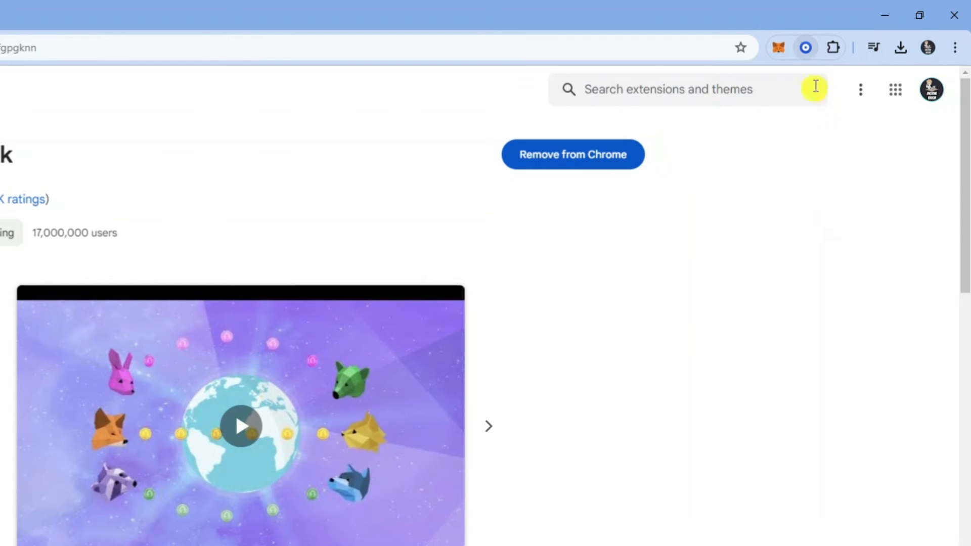
mouse_move(750, 353)
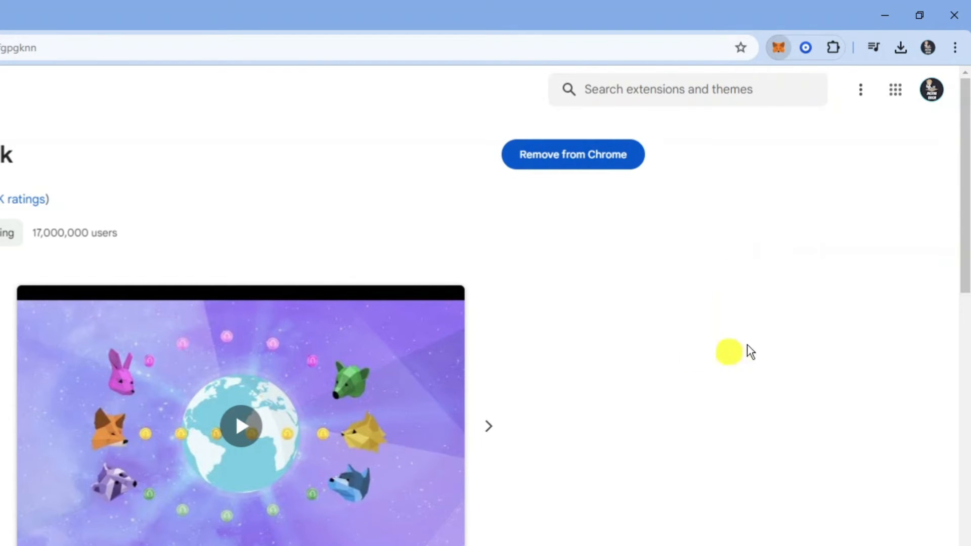
Step: From the MetaMask popup's account selector, choose Add account and then Import account
click(778, 48)
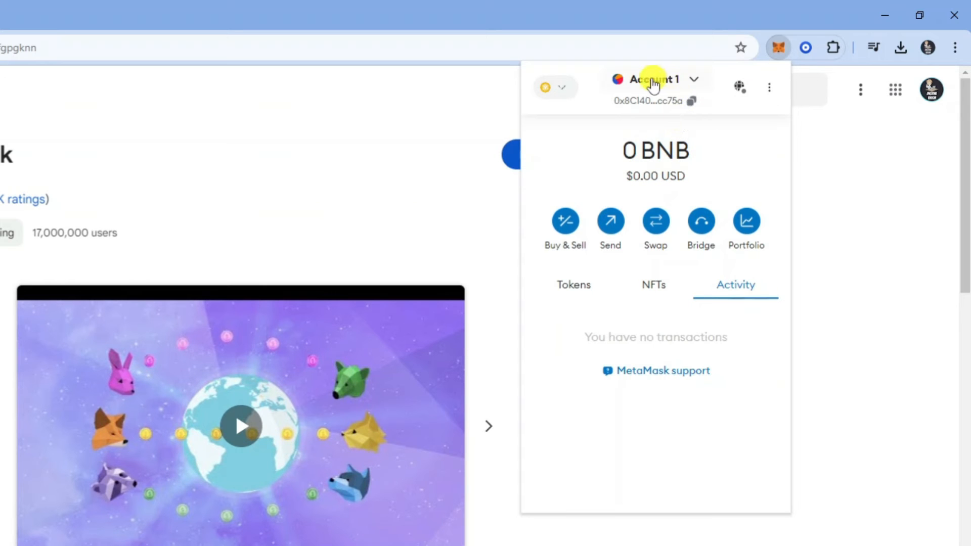
mouse_move(656, 82)
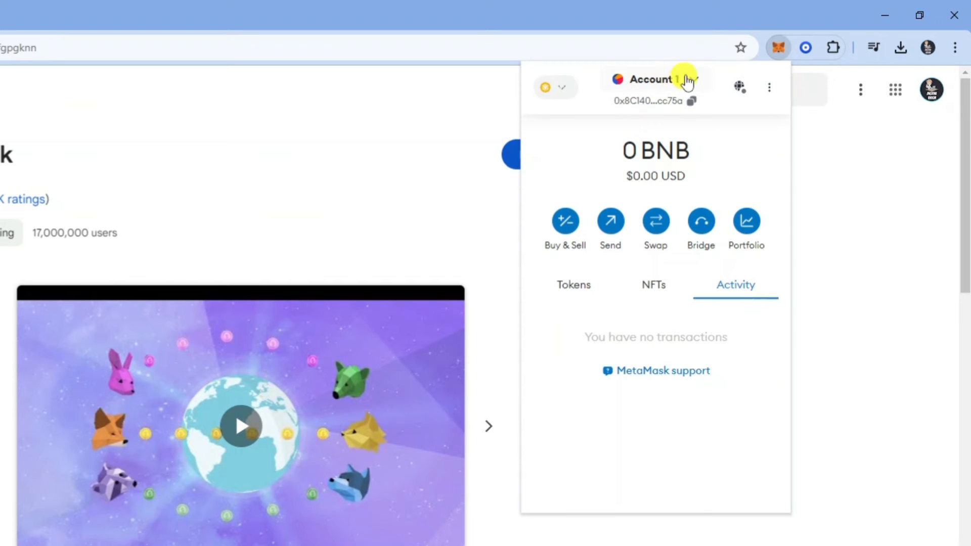
click(654, 79)
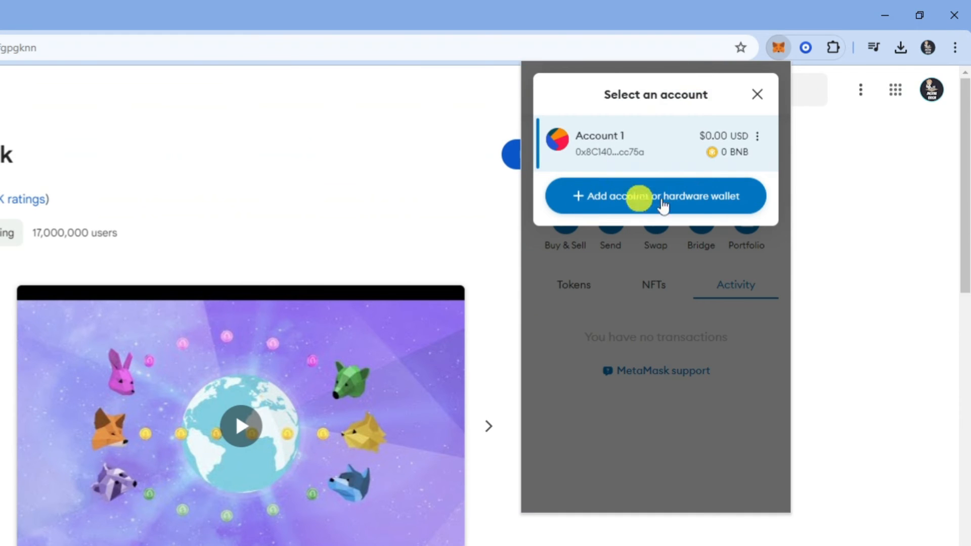
mouse_move(700, 191)
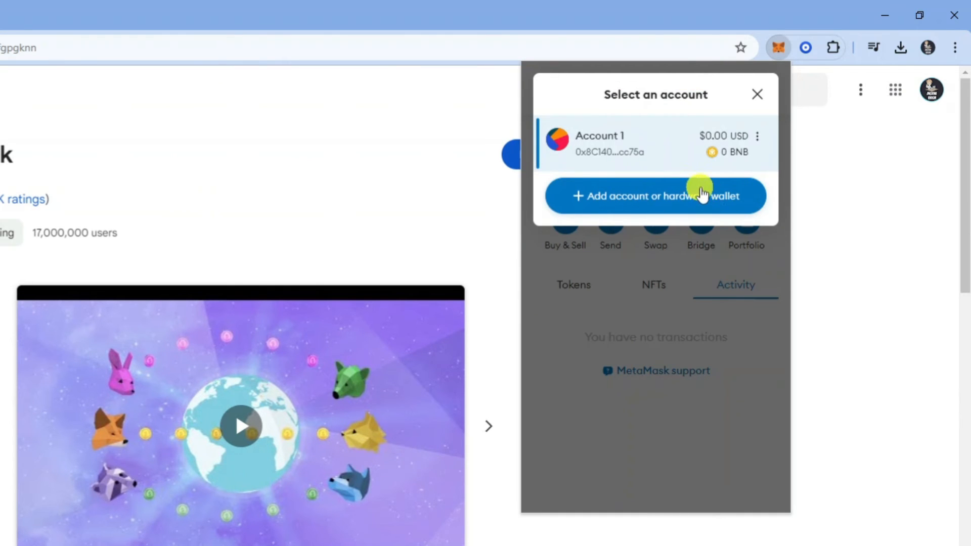
click(654, 195)
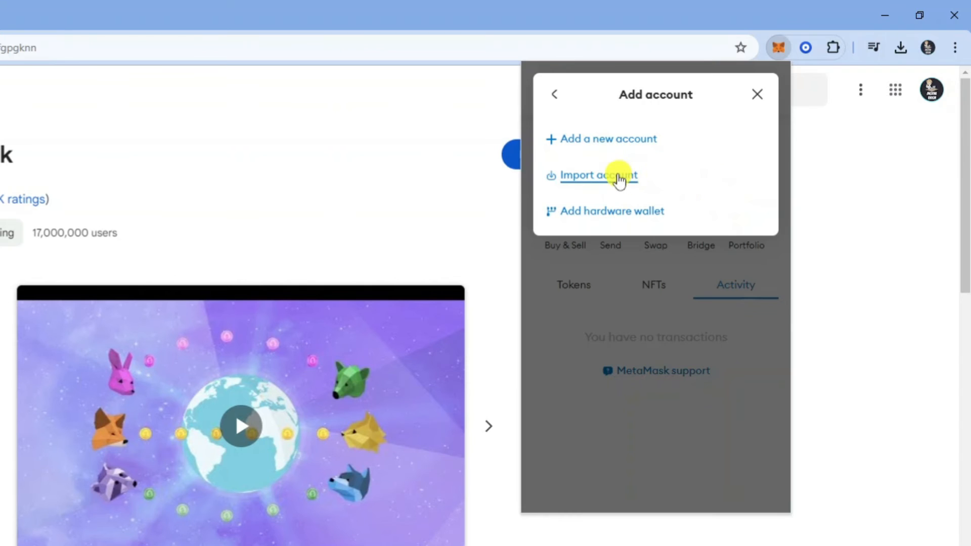
click(598, 175)
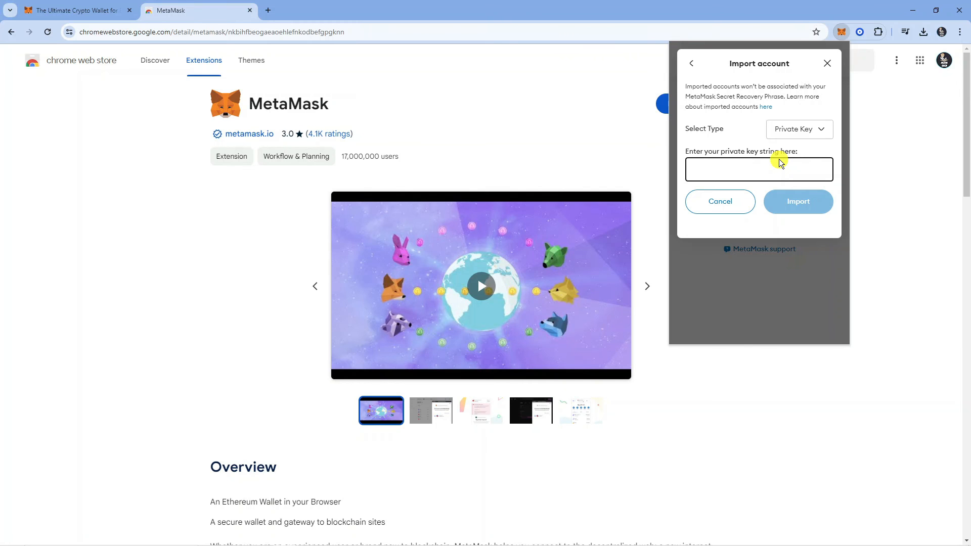
click(759, 169)
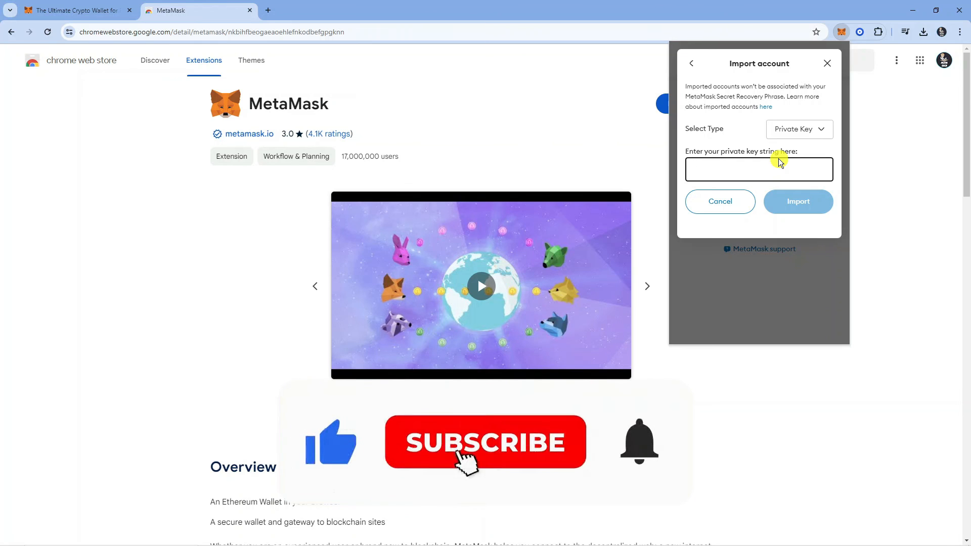
click(485, 442)
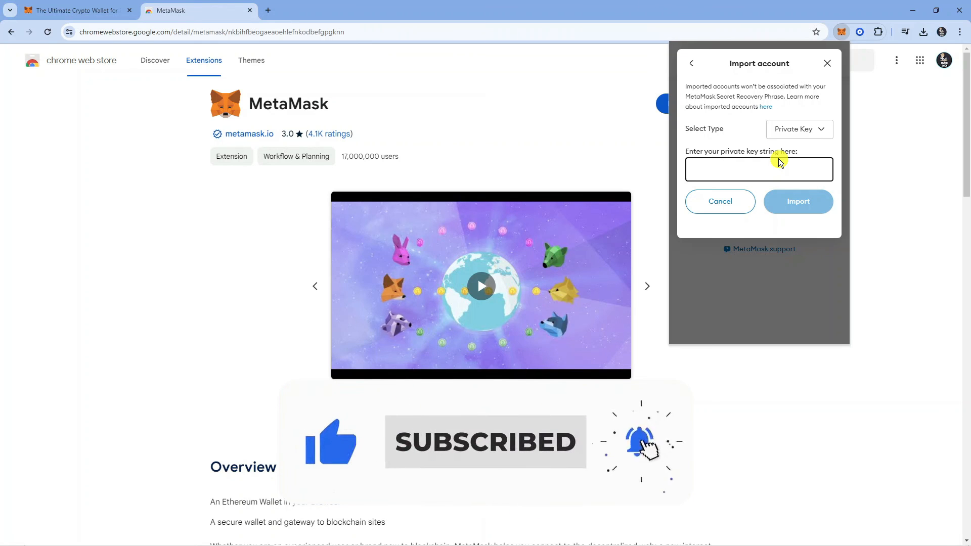
click(758, 169)
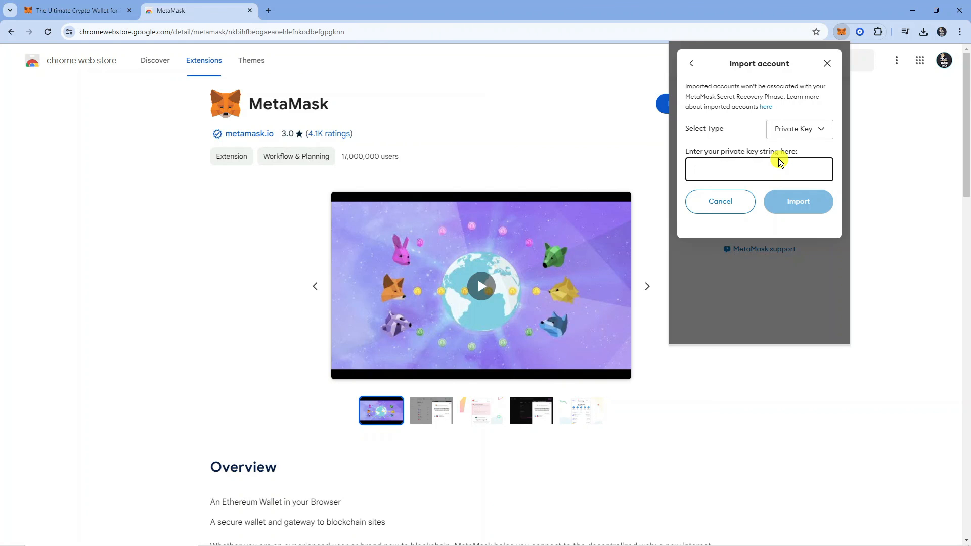